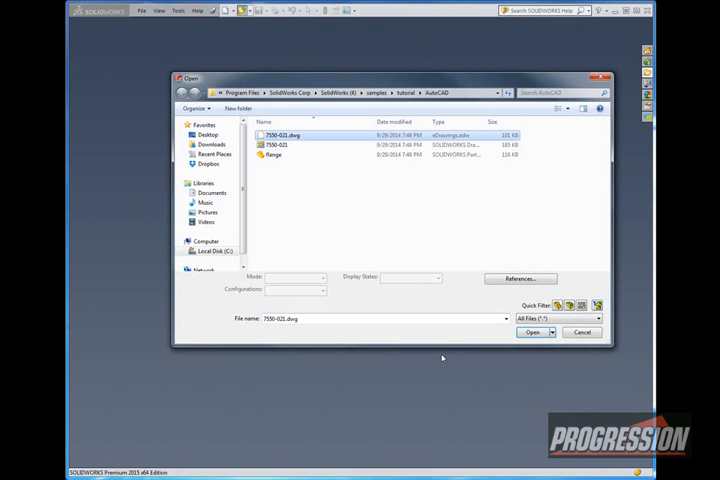
- Open 7550-021.dwg to start the DXF/DWG import wizard
left_click(533, 332)
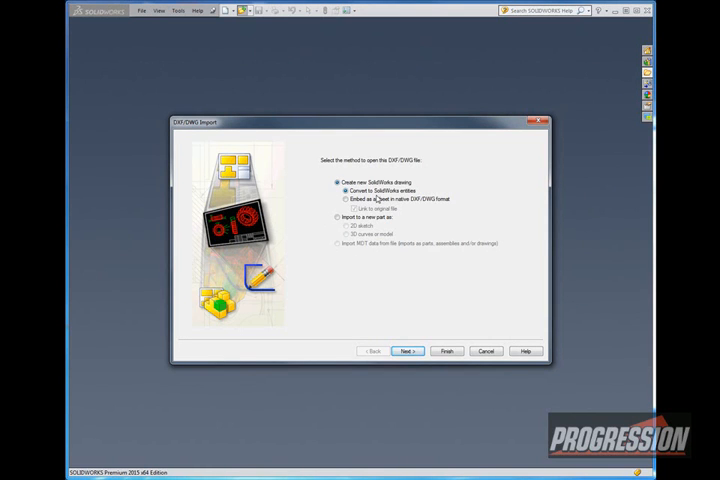
mouse_move(385, 281)
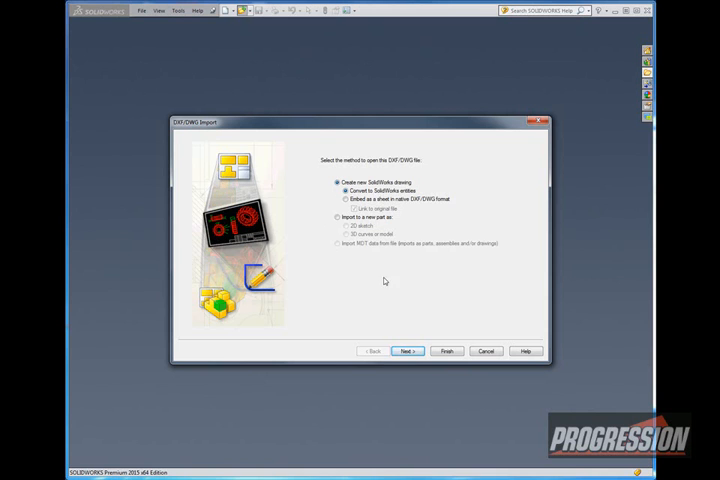
- Import the flange DWG as a new drawing, selecting the Section layer and centering geometry on the sheet
left_click(406, 351)
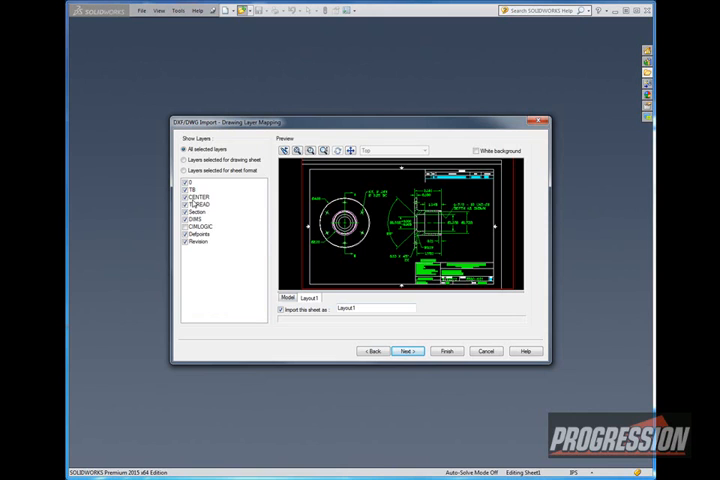
left_click(200, 197)
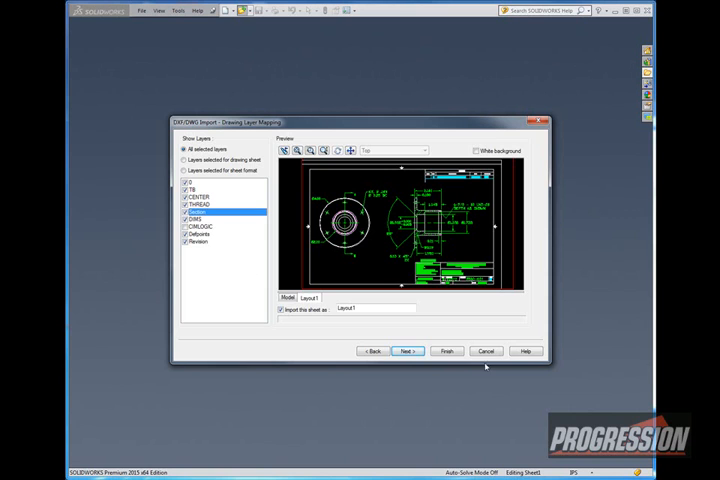
left_click(408, 350)
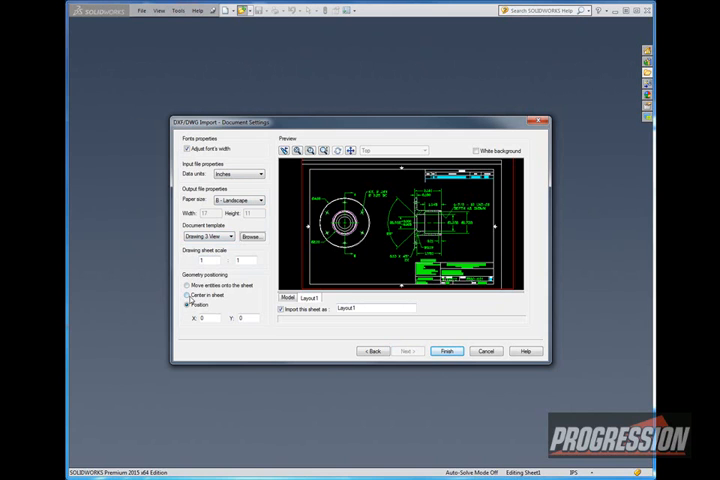
left_click(178, 291)
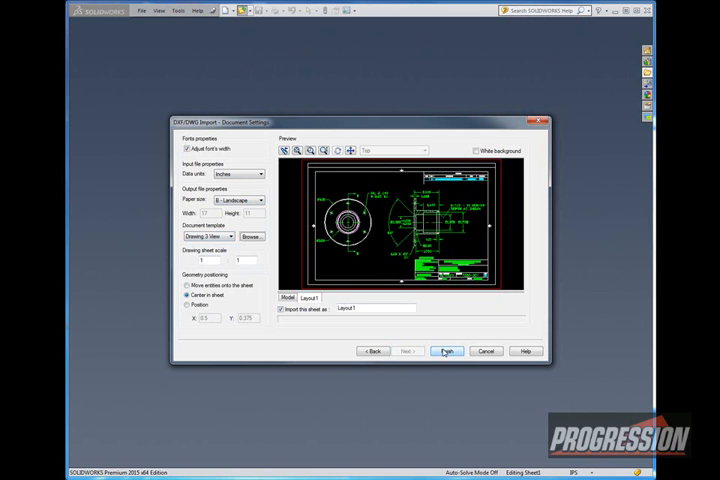
left_click(447, 351)
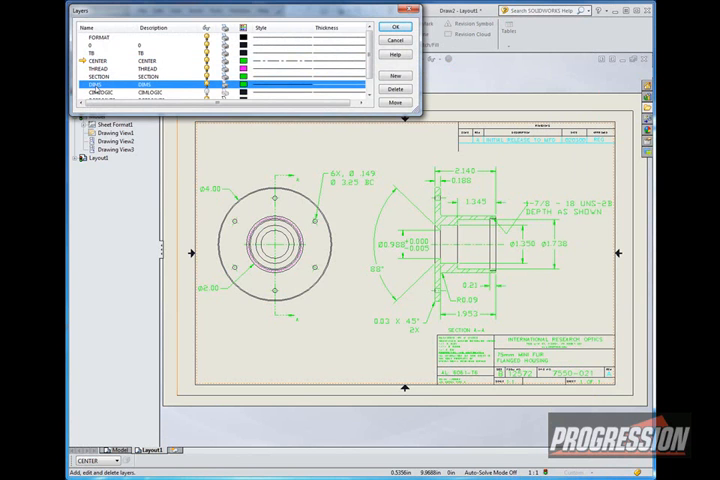
- Set the DIMS layer color to black
left_click(100, 76)
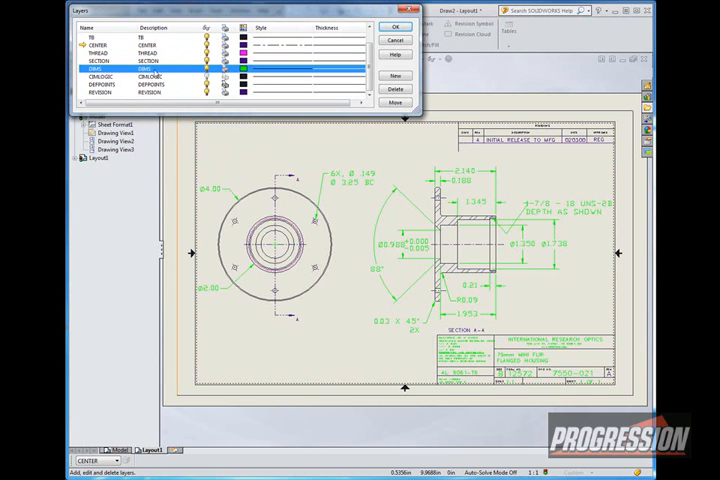
left_click(265, 68)
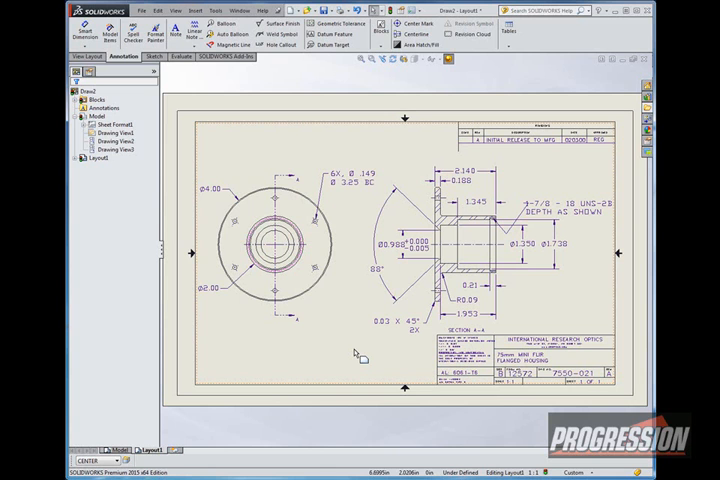
mouse_move(250, 237)
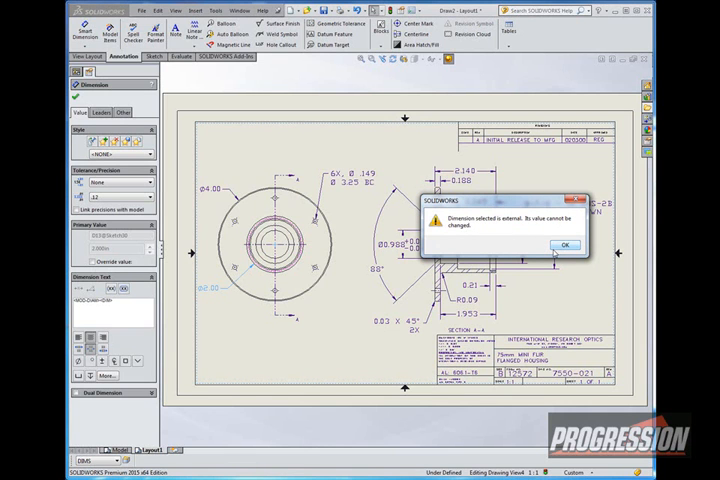
- Dismiss the warning that the imported dimension is external and cannot be changed
left_click(568, 243)
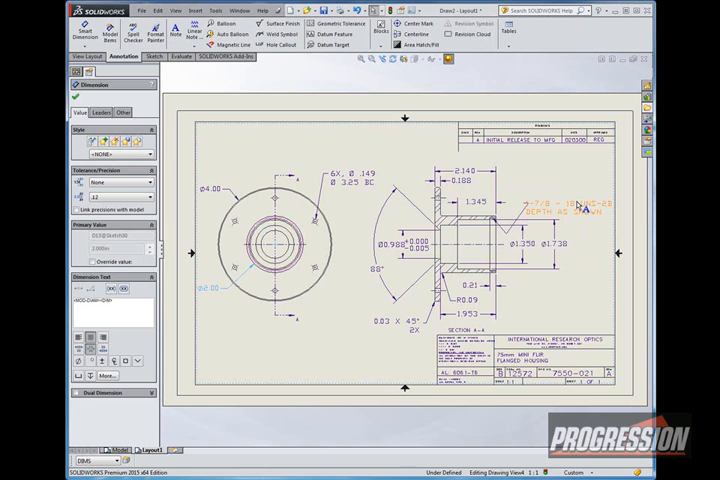